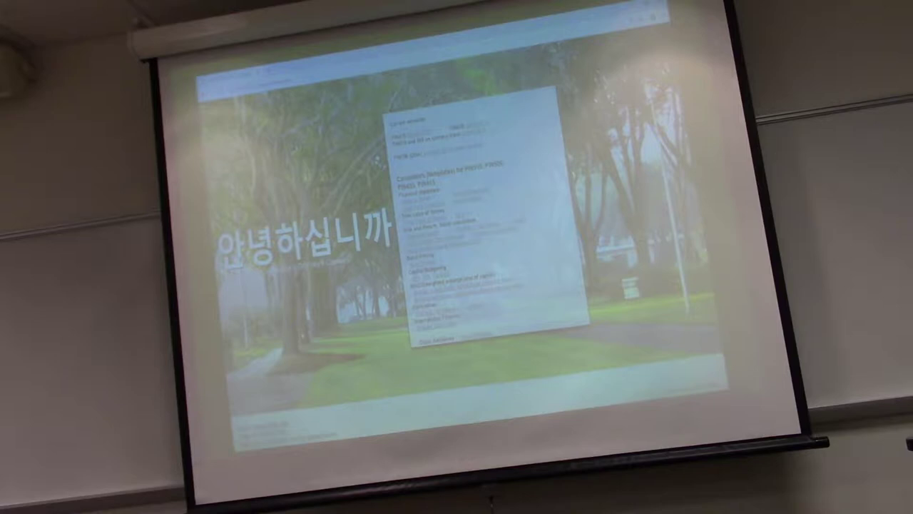
- Advance the projected class website to the course resources and templates panel
{"action": "key", "text": "right"}
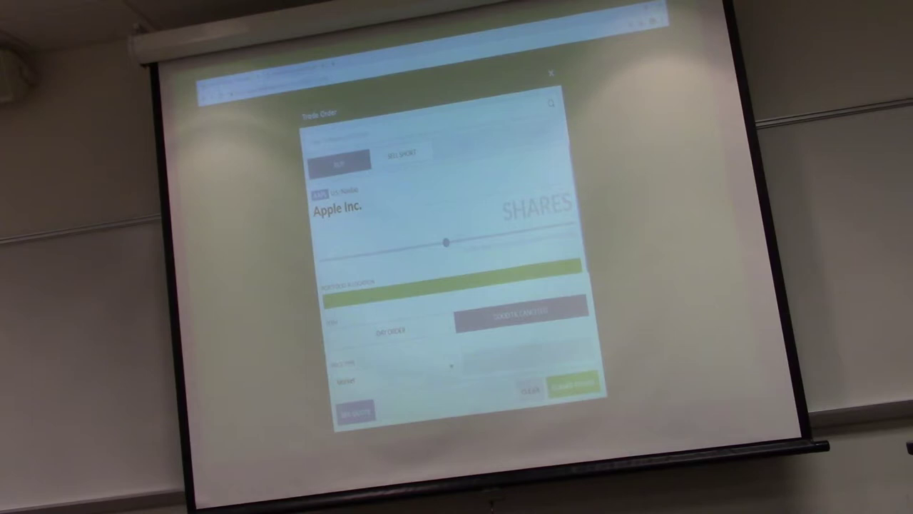
{"action": "left_click_drag", "start_coordinate": [444, 240], "coordinate": [574, 225]}
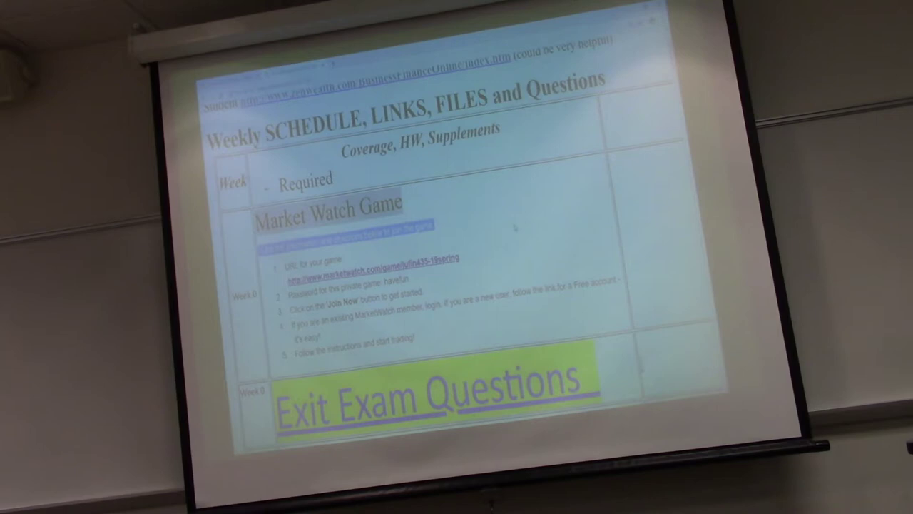
- Scroll the schedule down to the Market Watch Game directions and Exit Exam Questions
{"action": "scroll", "scroll_direction": "down", "scroll_amount": 3}
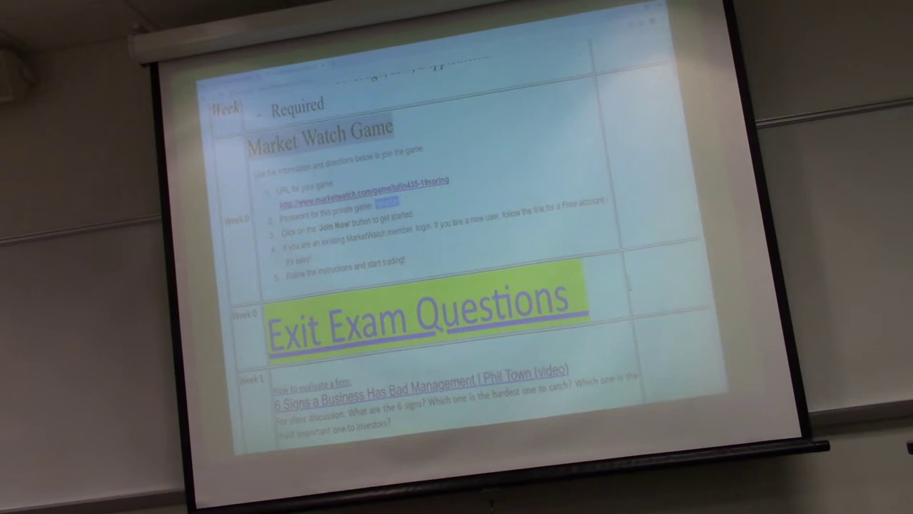
{"action": "scroll", "scroll_direction": "down", "scroll_amount": 3}
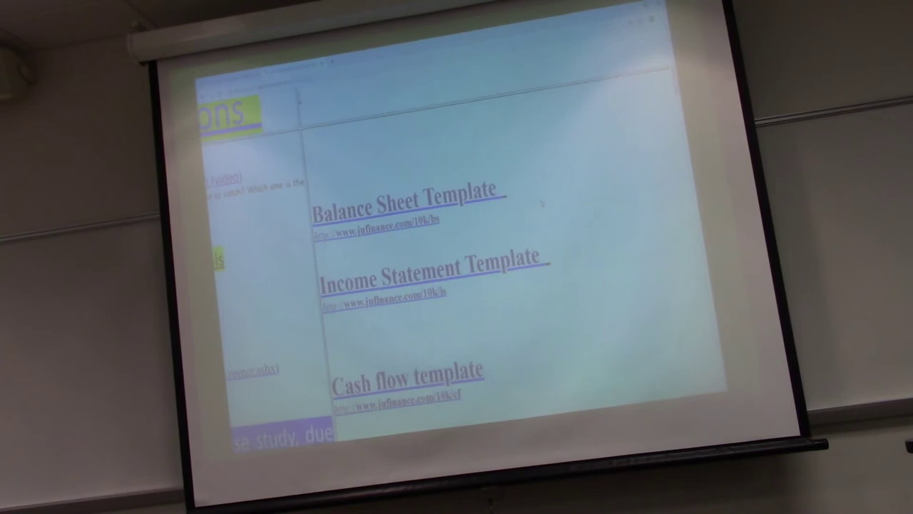
- Scroll further to the Balance Sheet, Income Statement and Cash flow template links
{"action": "scroll", "scroll_direction": "down", "scroll_amount": 3}
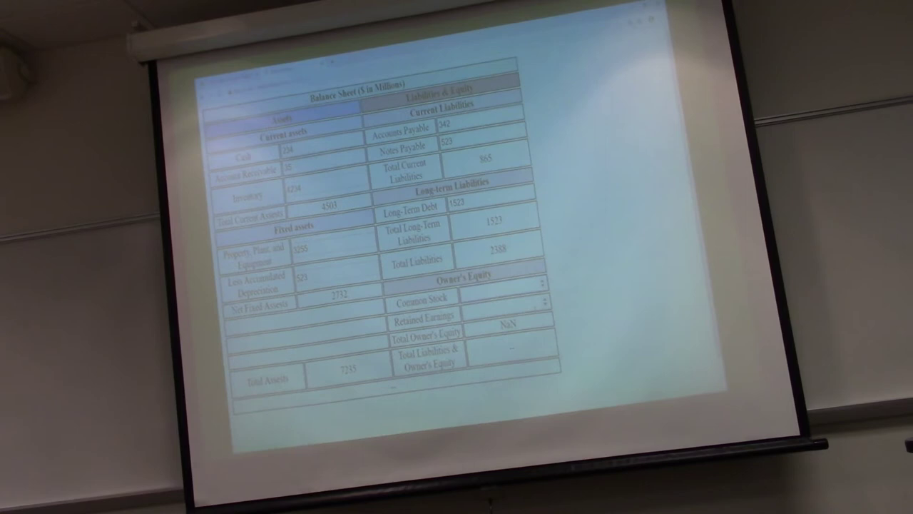
- Enter 1254 as the Inventory amount in the balance sheet template
{"action": "type", "text": "1254"}
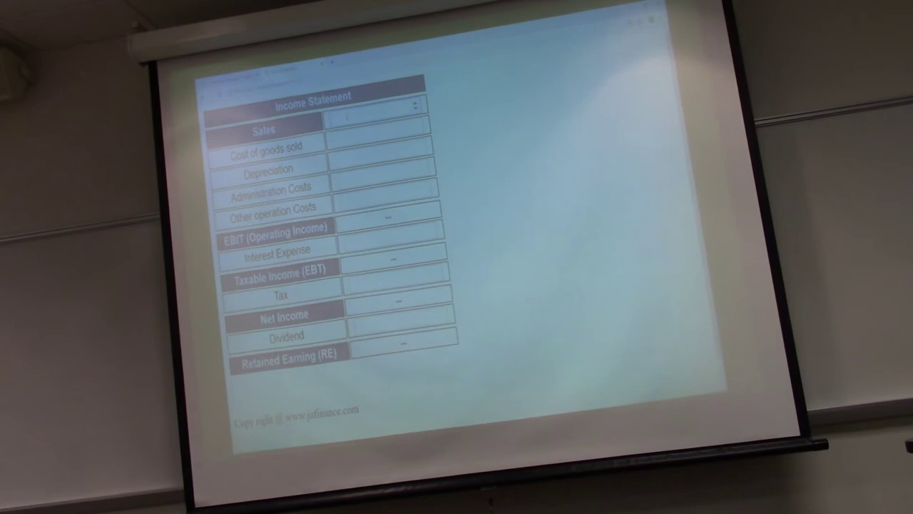
- Enter 3445 as Sales in the Income Statement template
{"action": "type", "text": "3445"}
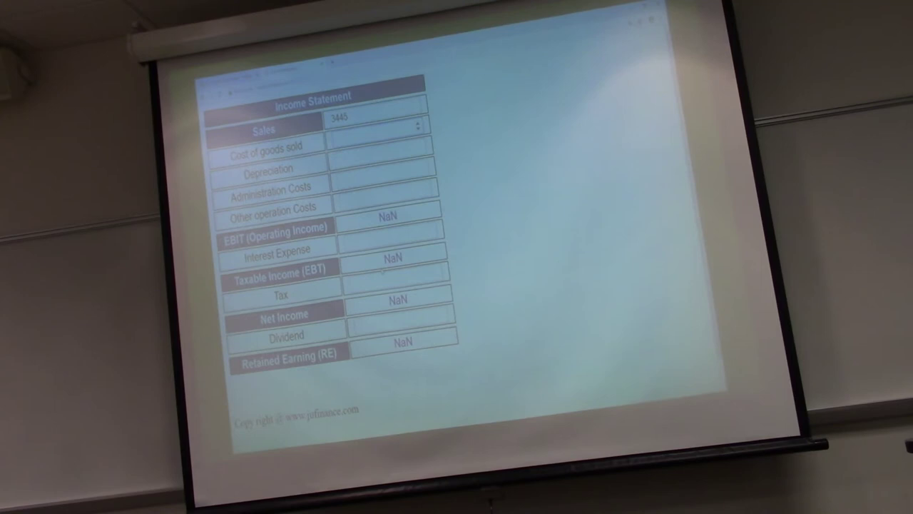